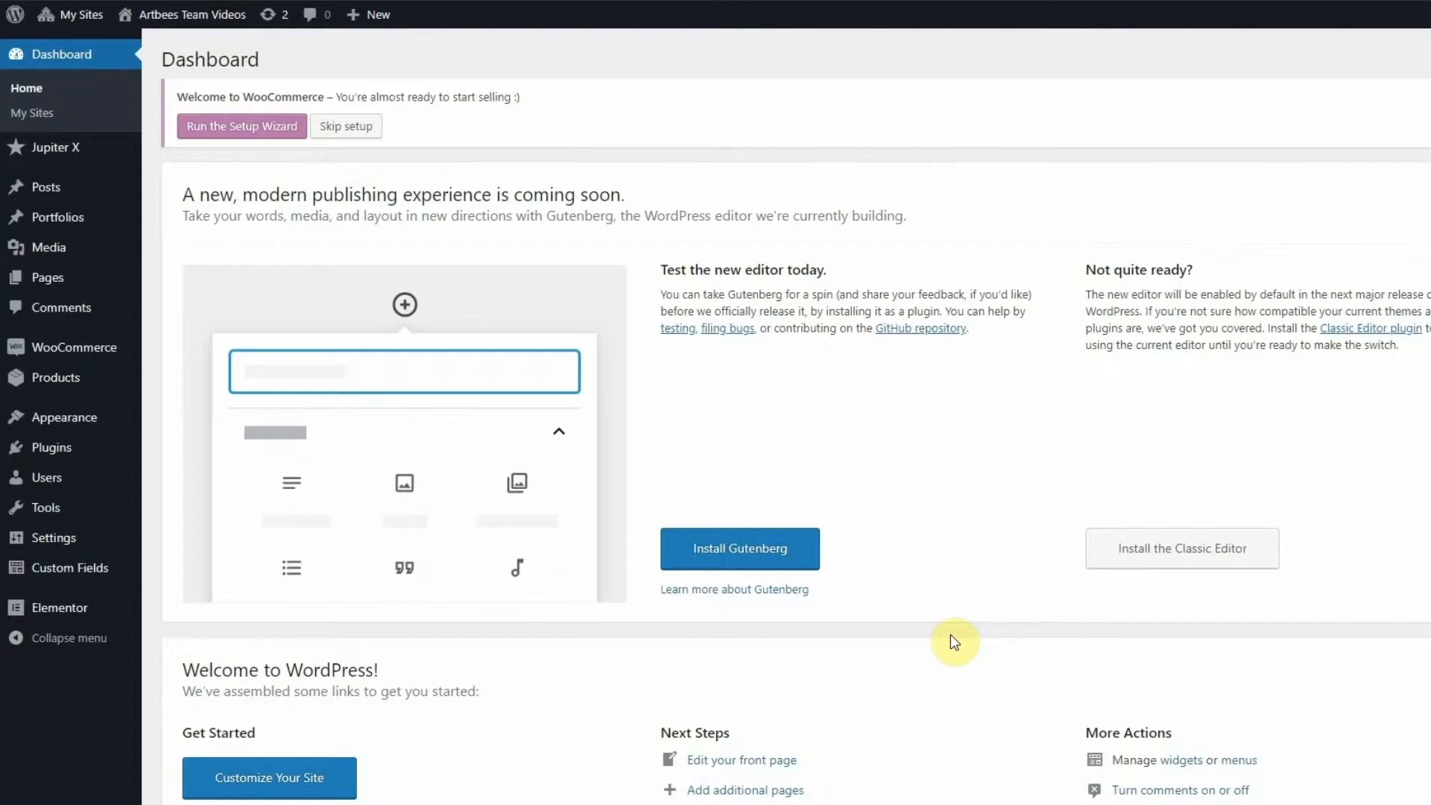
mouse_move(801, 519)
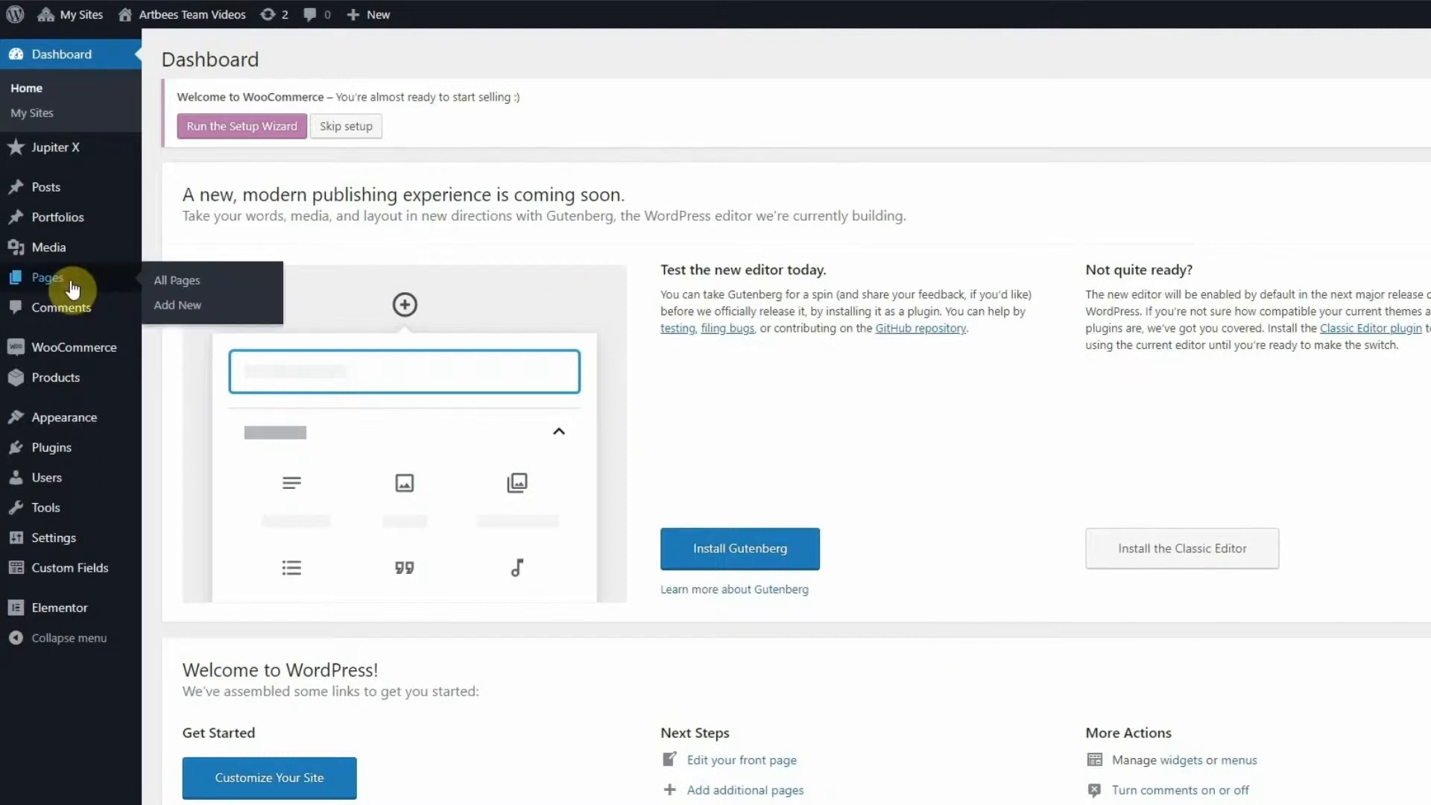
Open All Pages in WordPress admin to list the Contact page
left_click(176, 280)
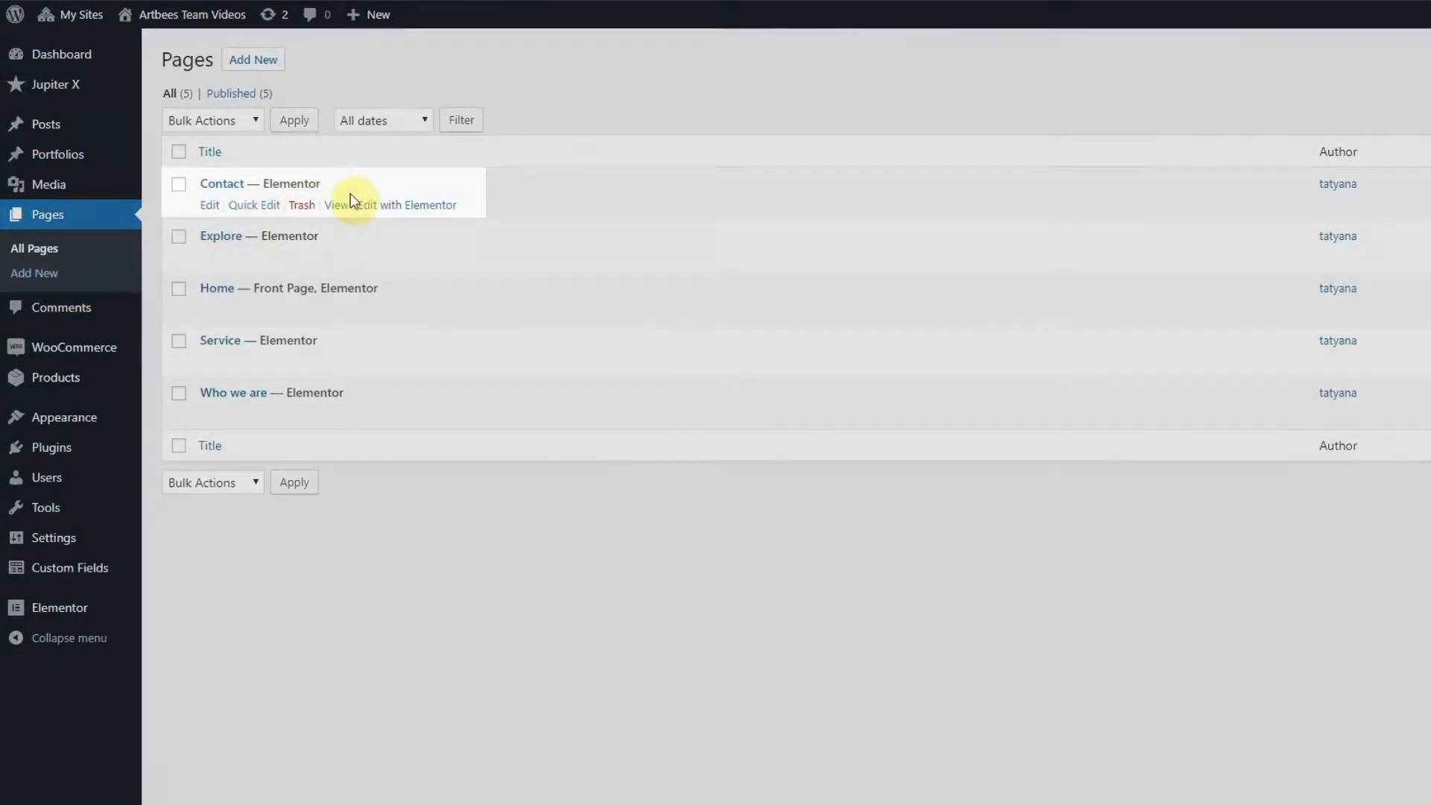
mouse_move(406, 205)
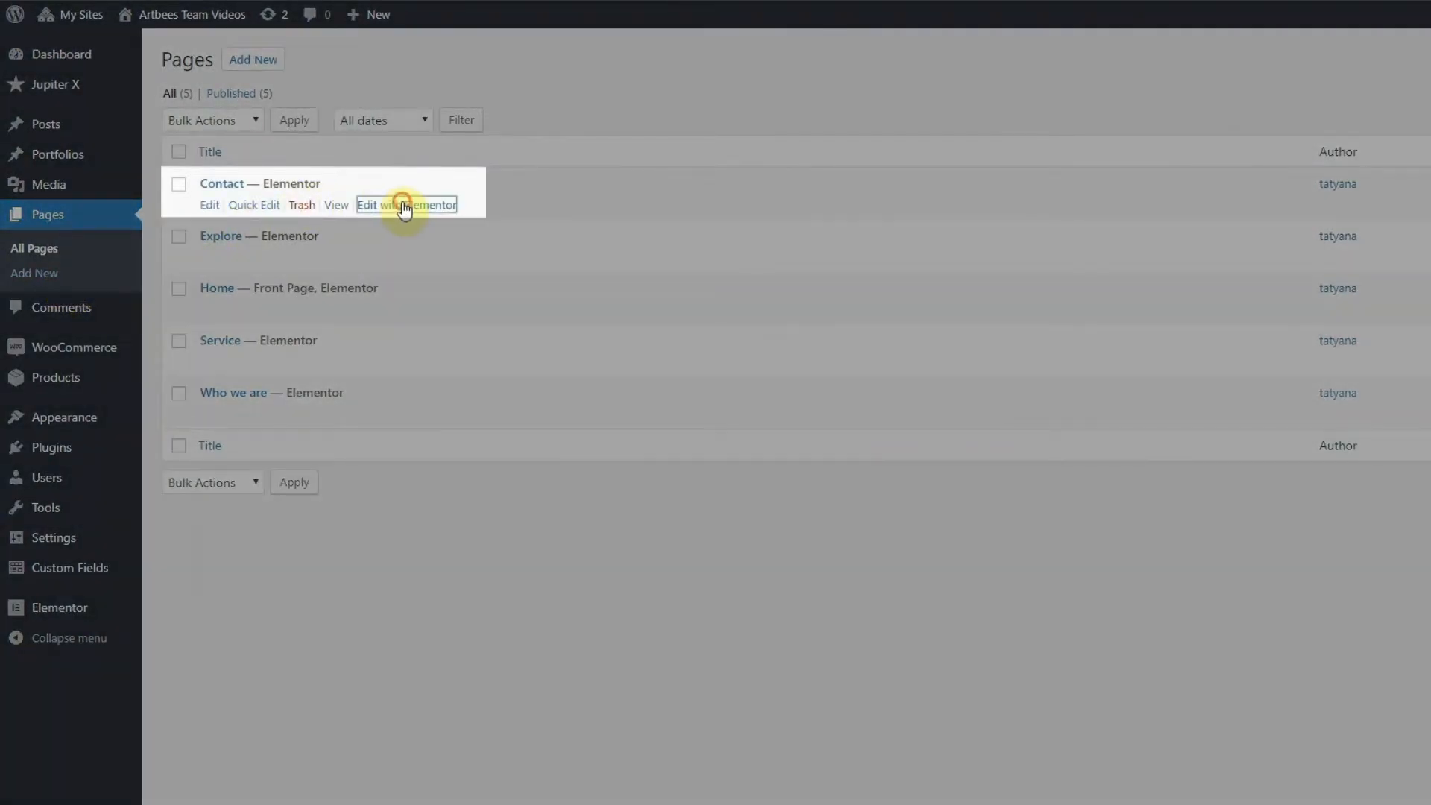
Edit Contact with Elementor, browse Global widgets and main menu, then return to Elements
left_click(407, 204)
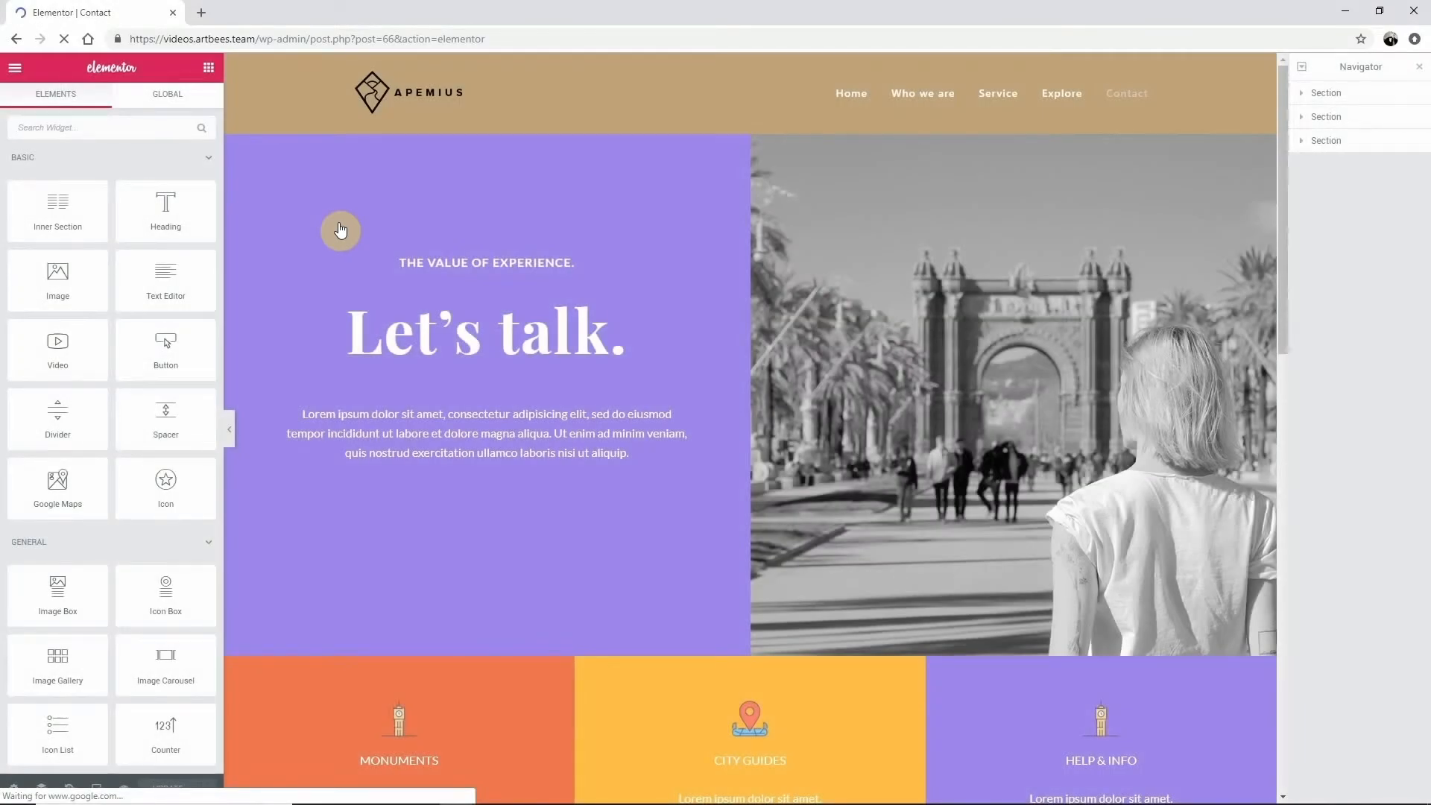
mouse_move(183, 143)
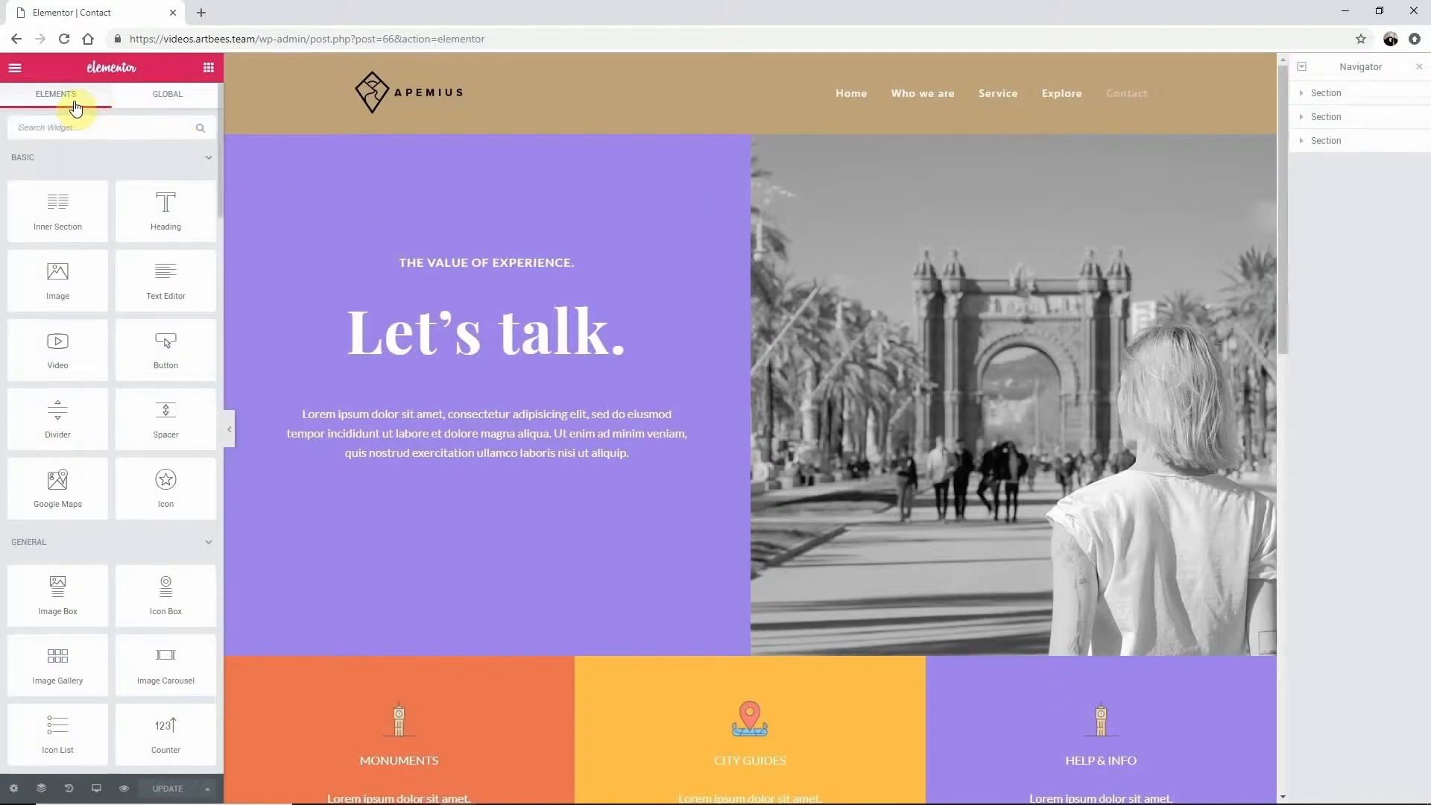
mouse_move(147, 101)
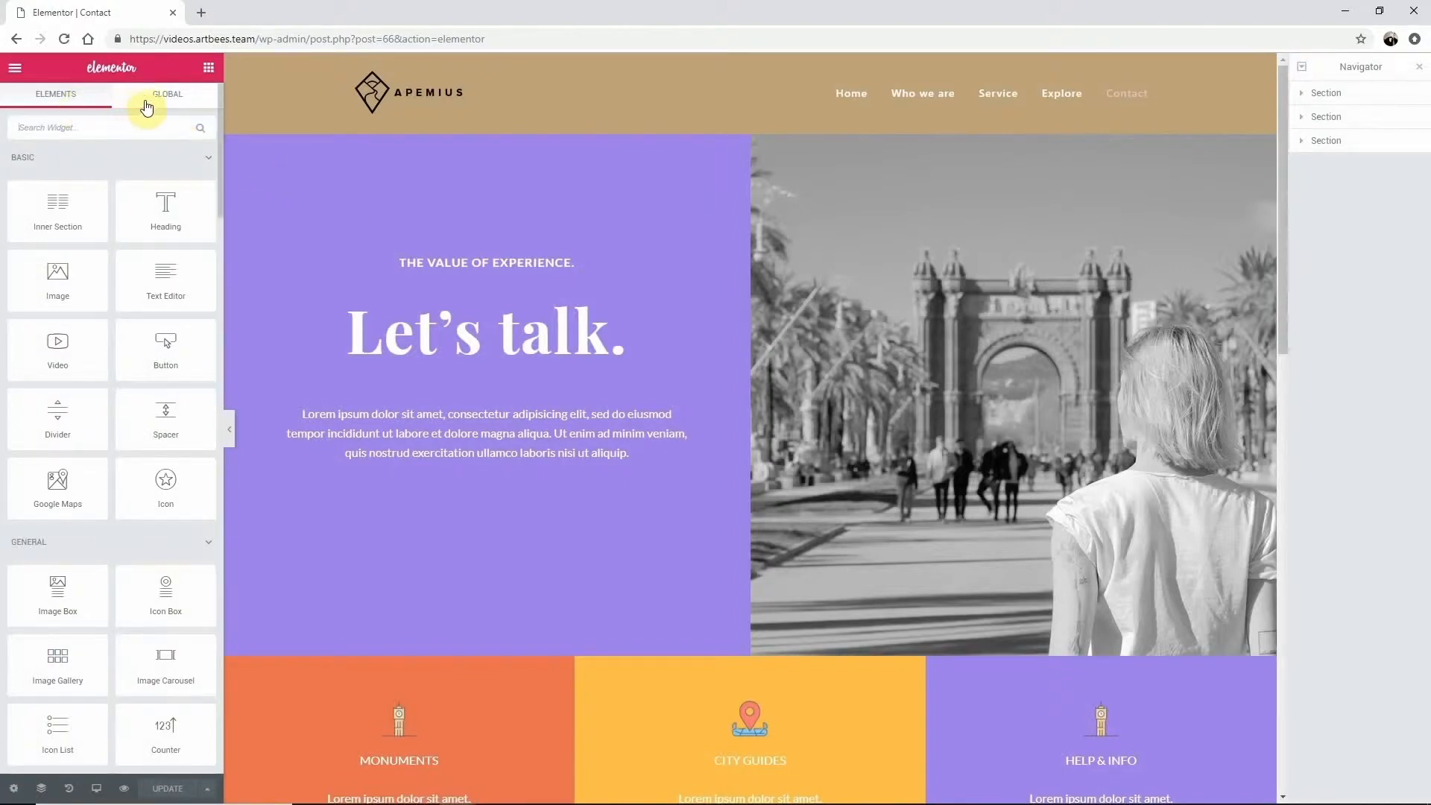
left_click(167, 94)
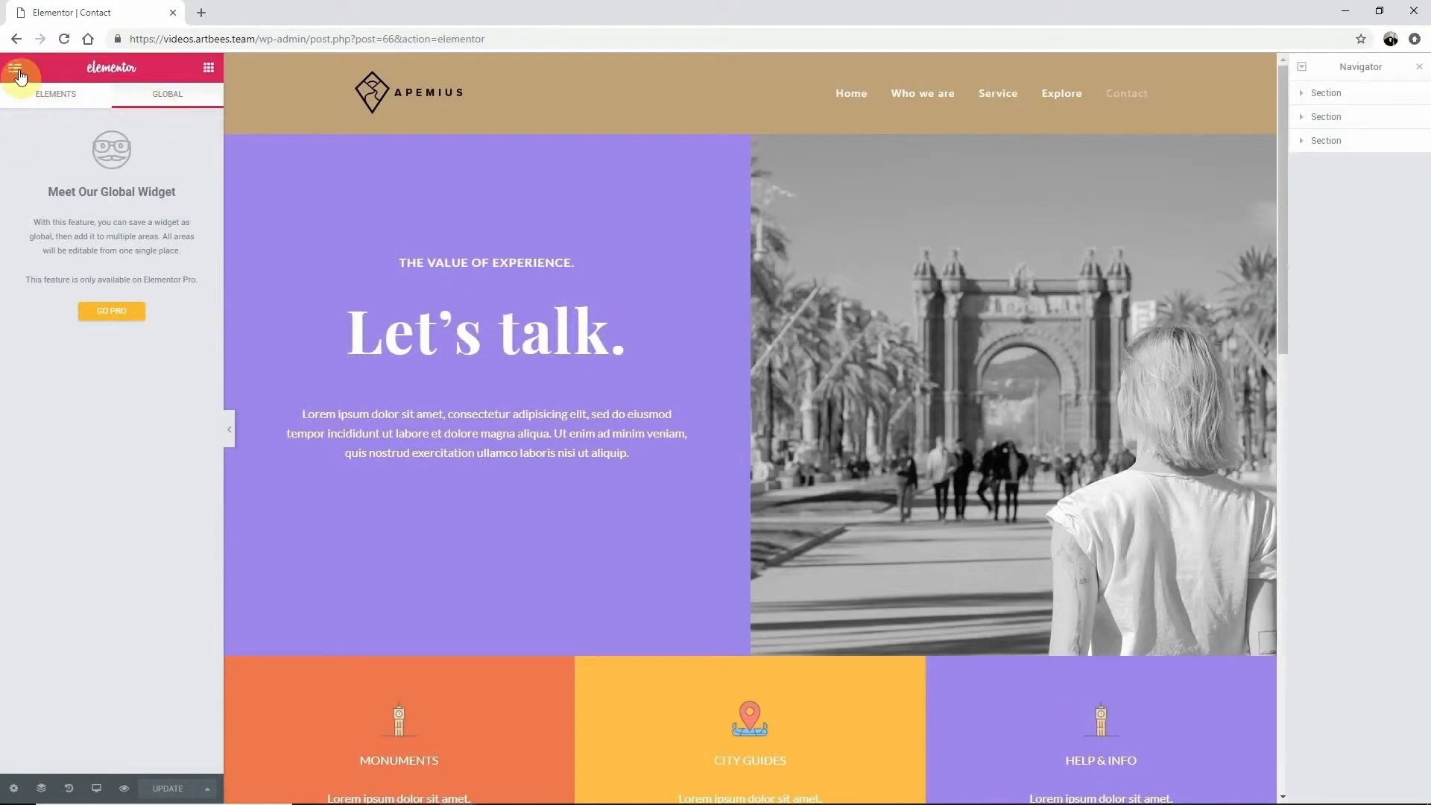
left_click(18, 74)
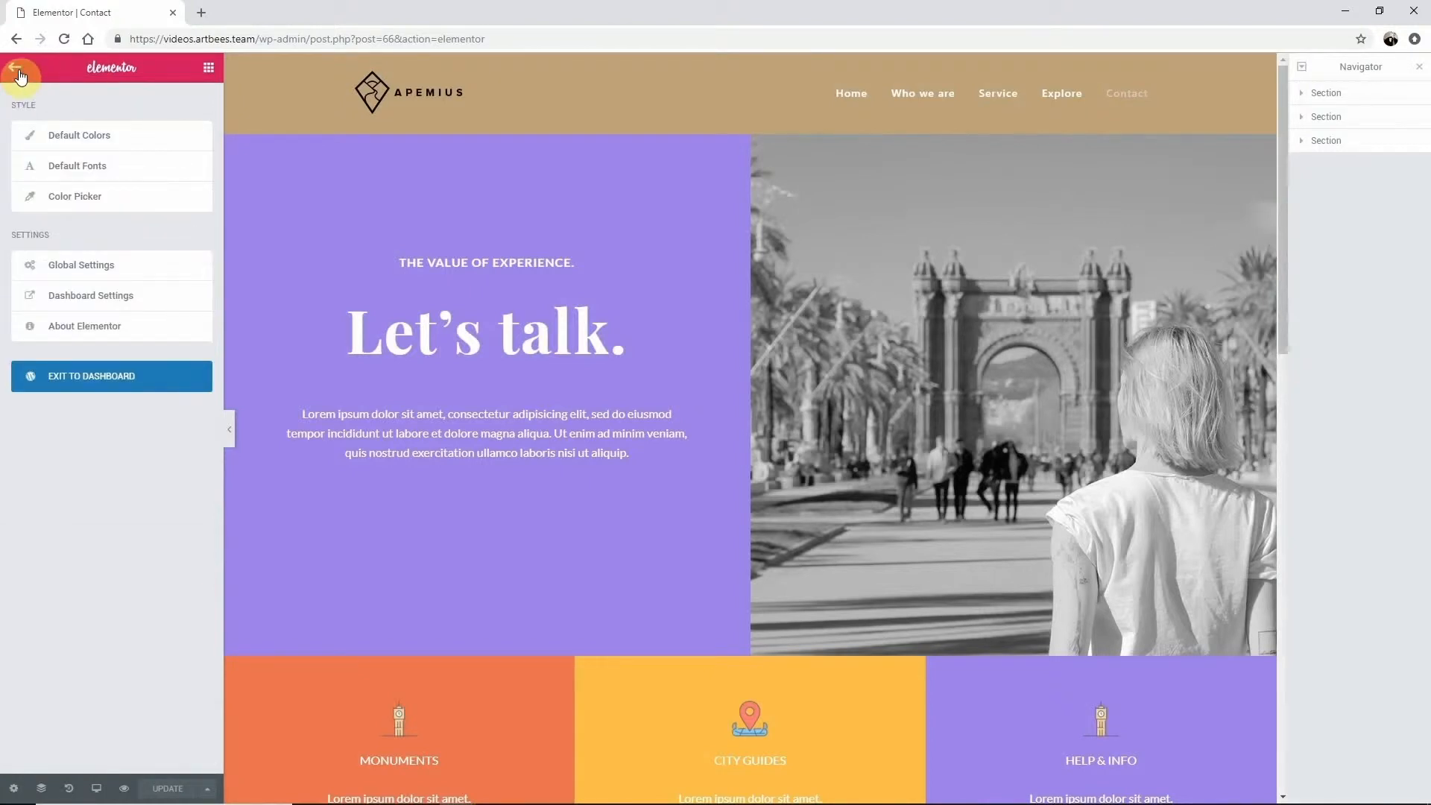
left_click(484, 263)
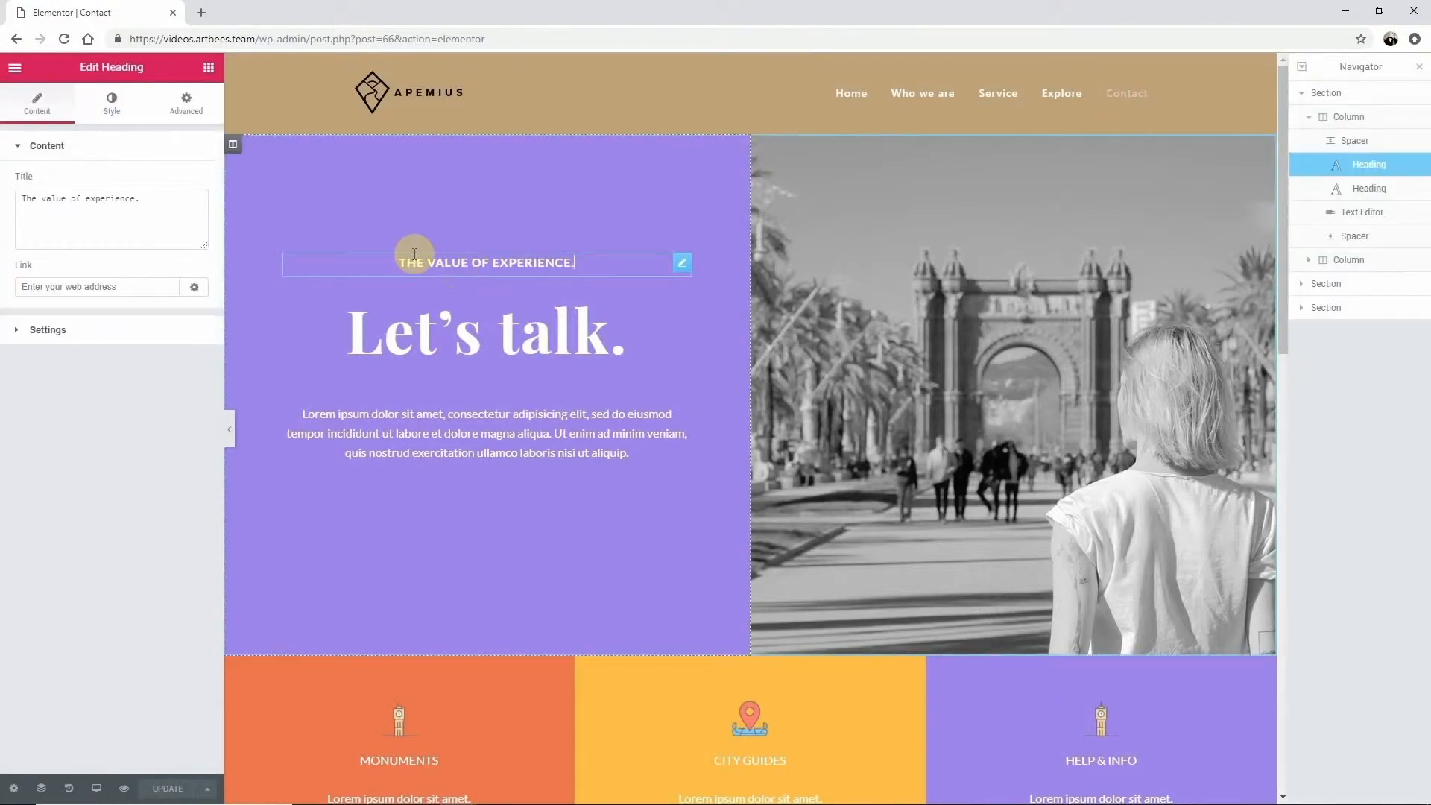
left_click(209, 71)
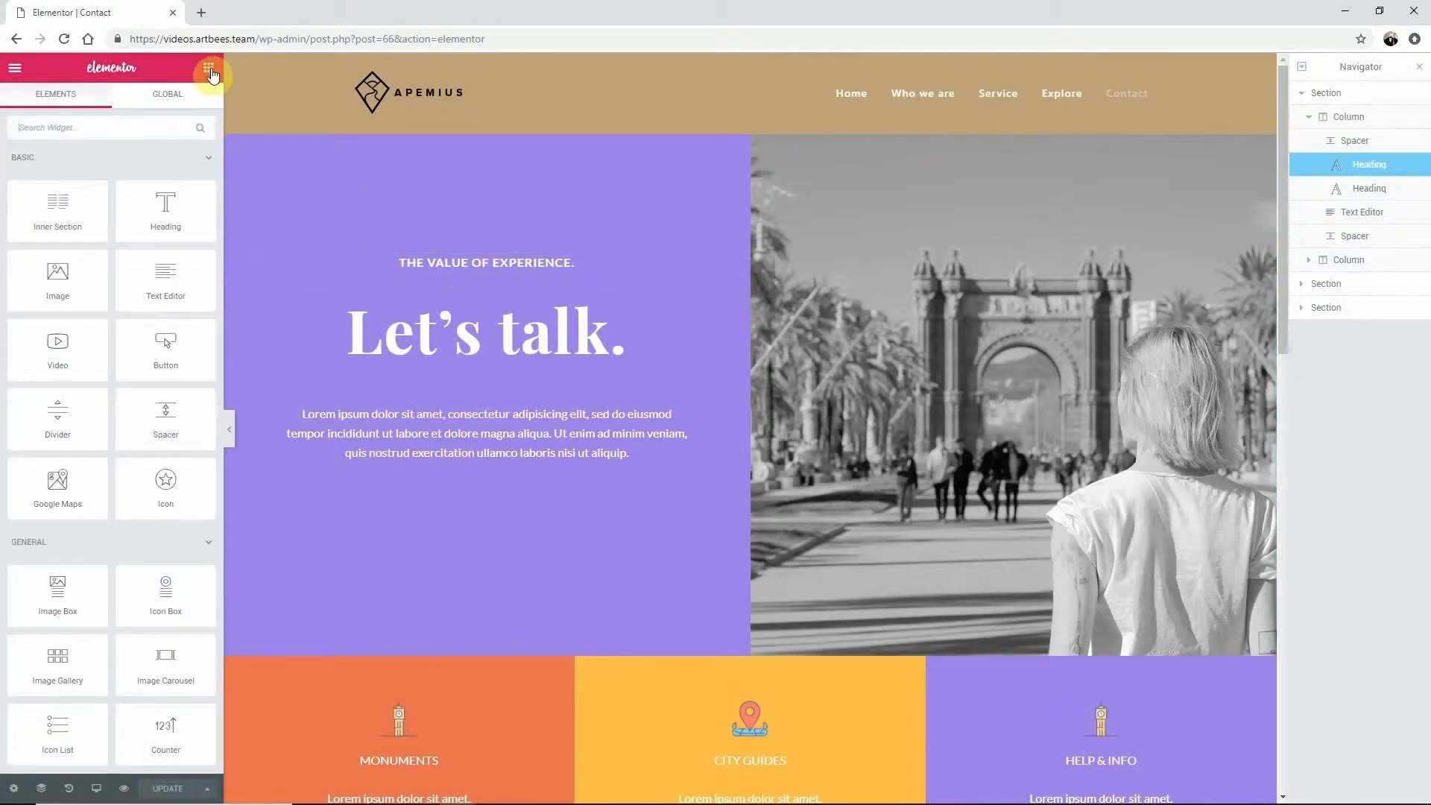
mouse_move(101, 100)
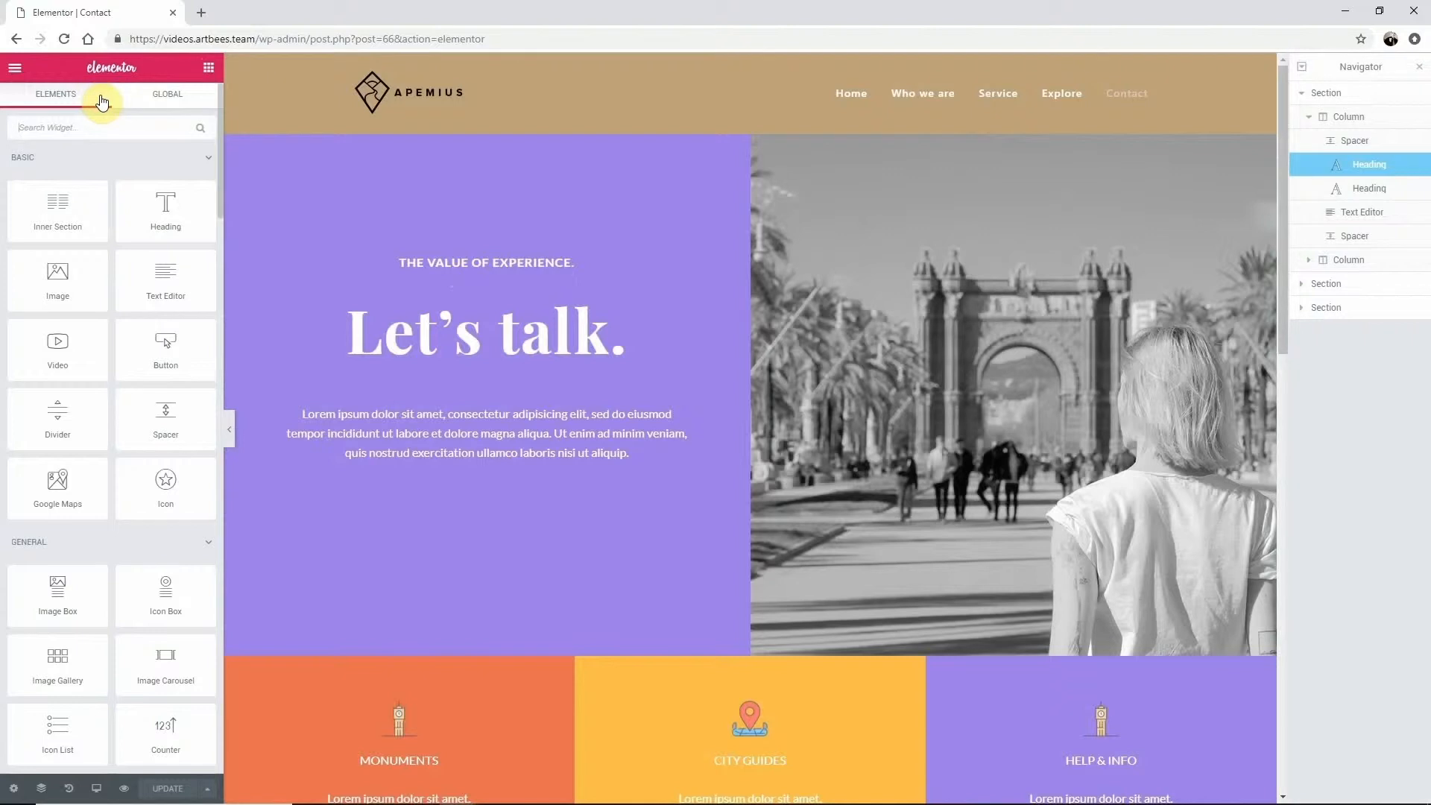
mouse_move(166, 276)
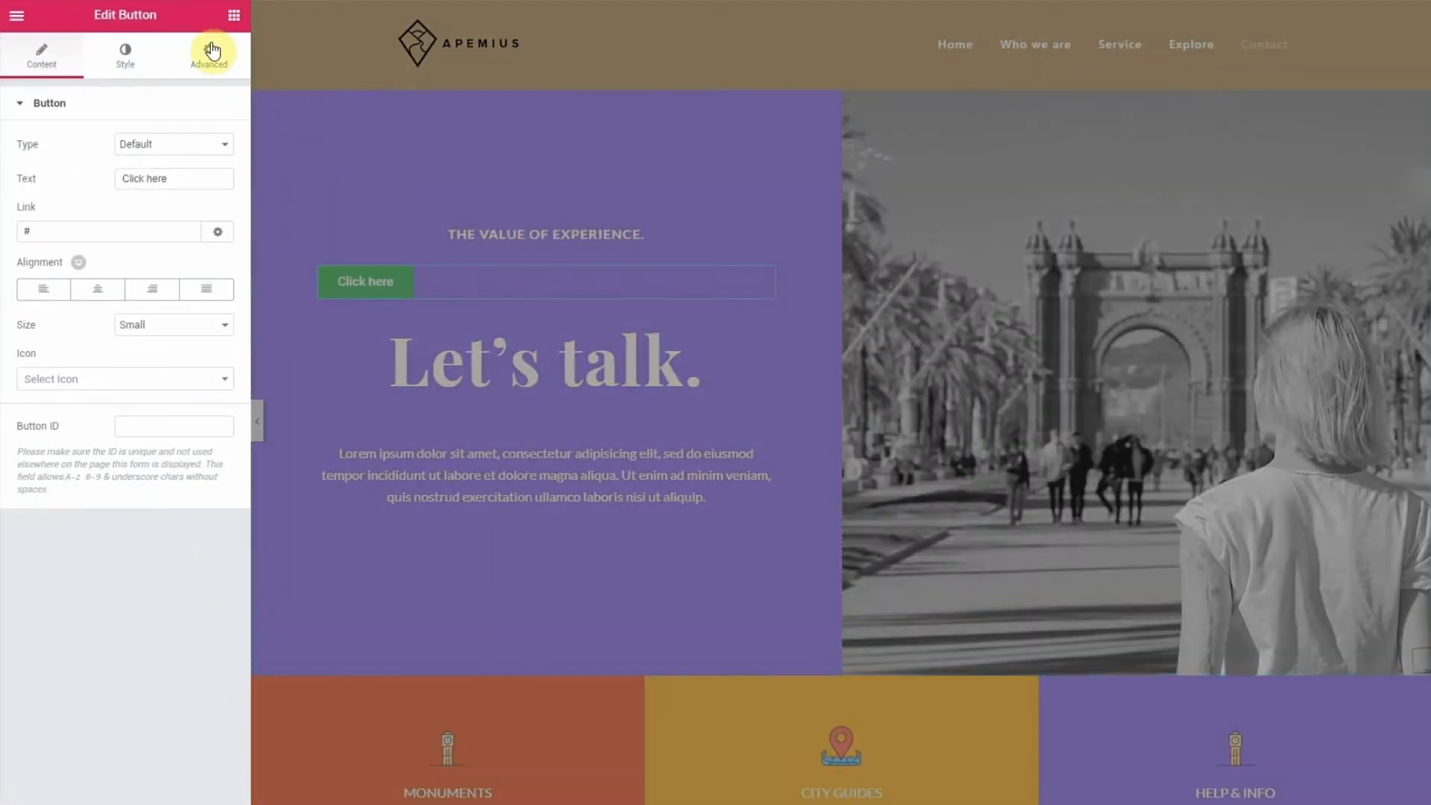
mouse_move(160, 21)
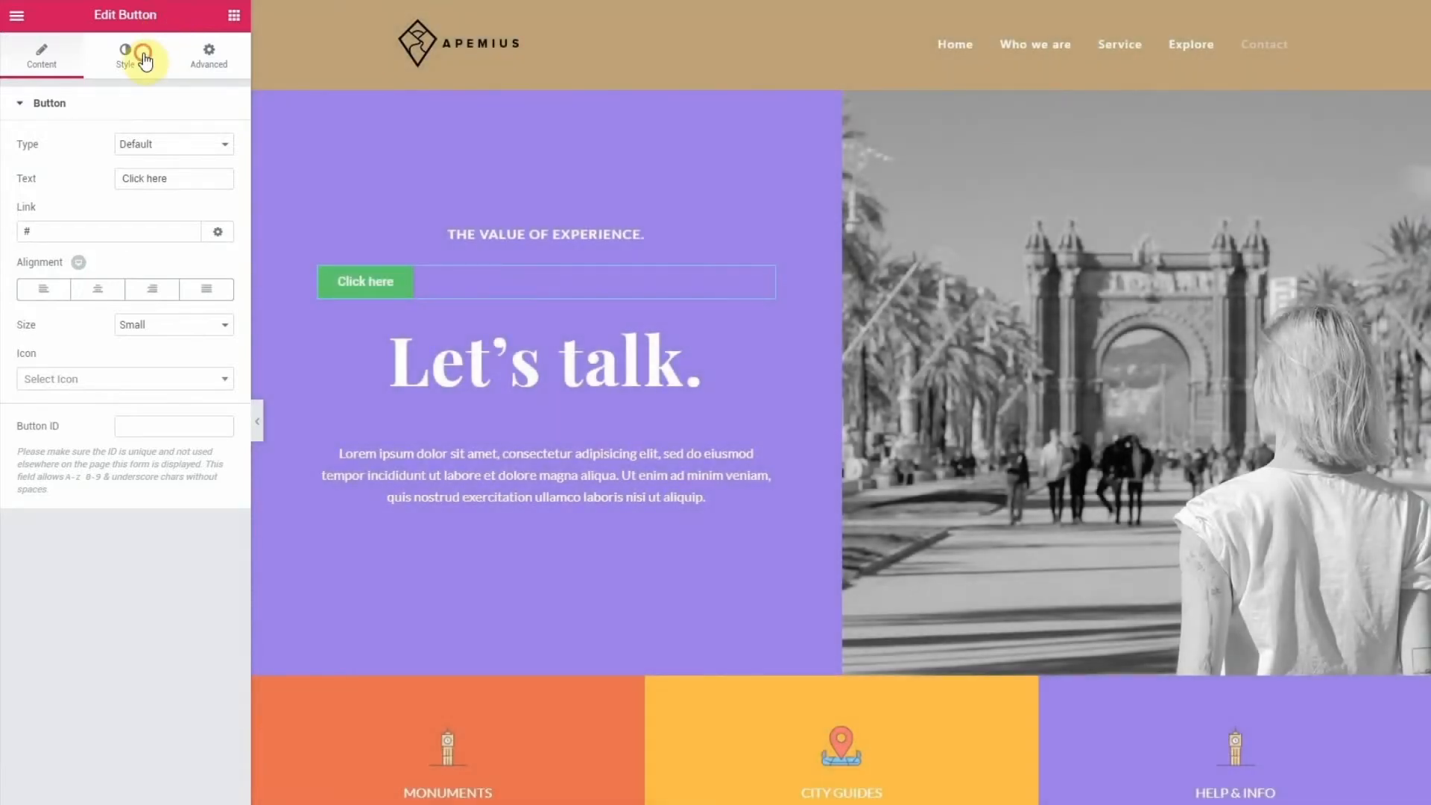
Open the Click here button's Style settings
left_click(125, 54)
type("30")
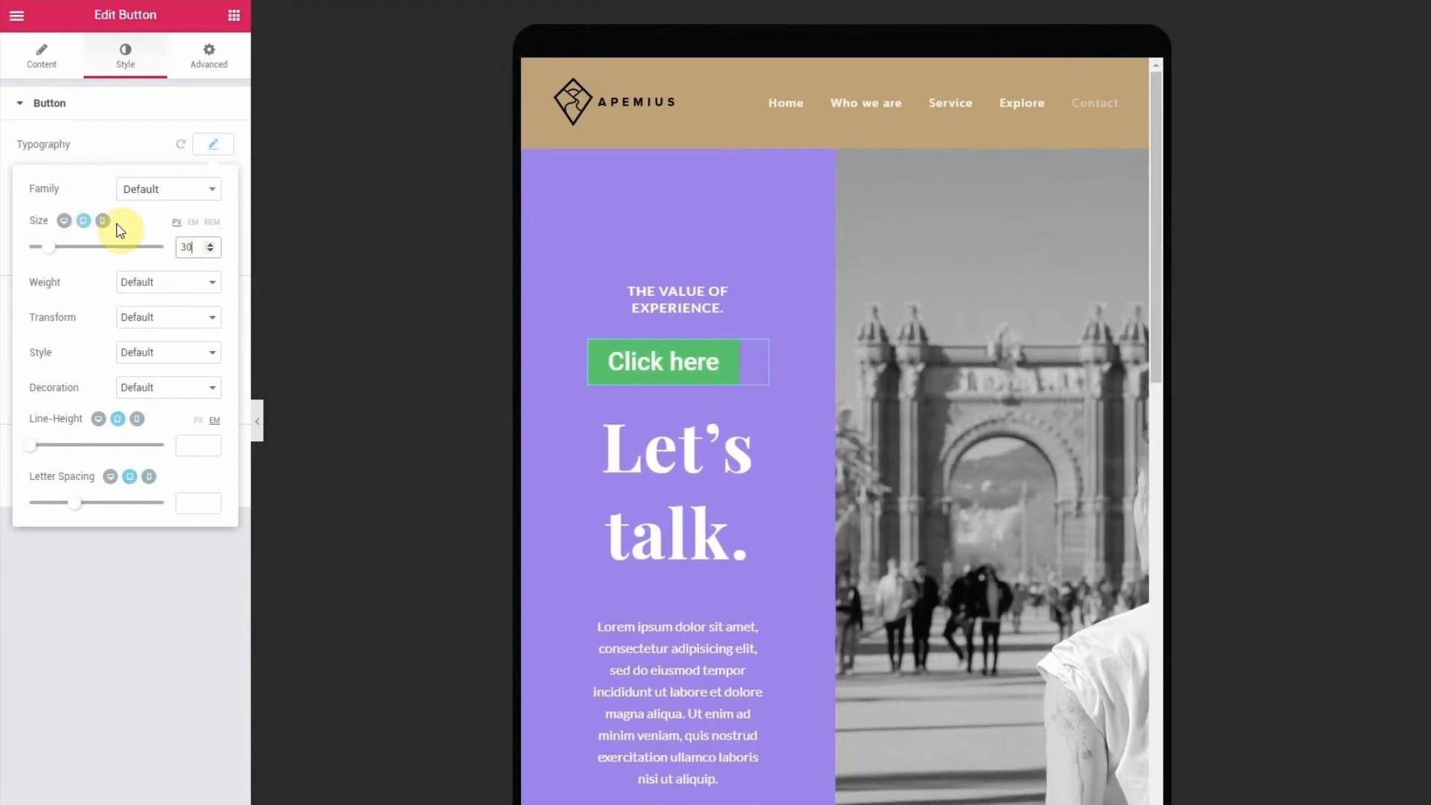
Switch the Typography font size to the mobile breakpoint
left_click(103, 221)
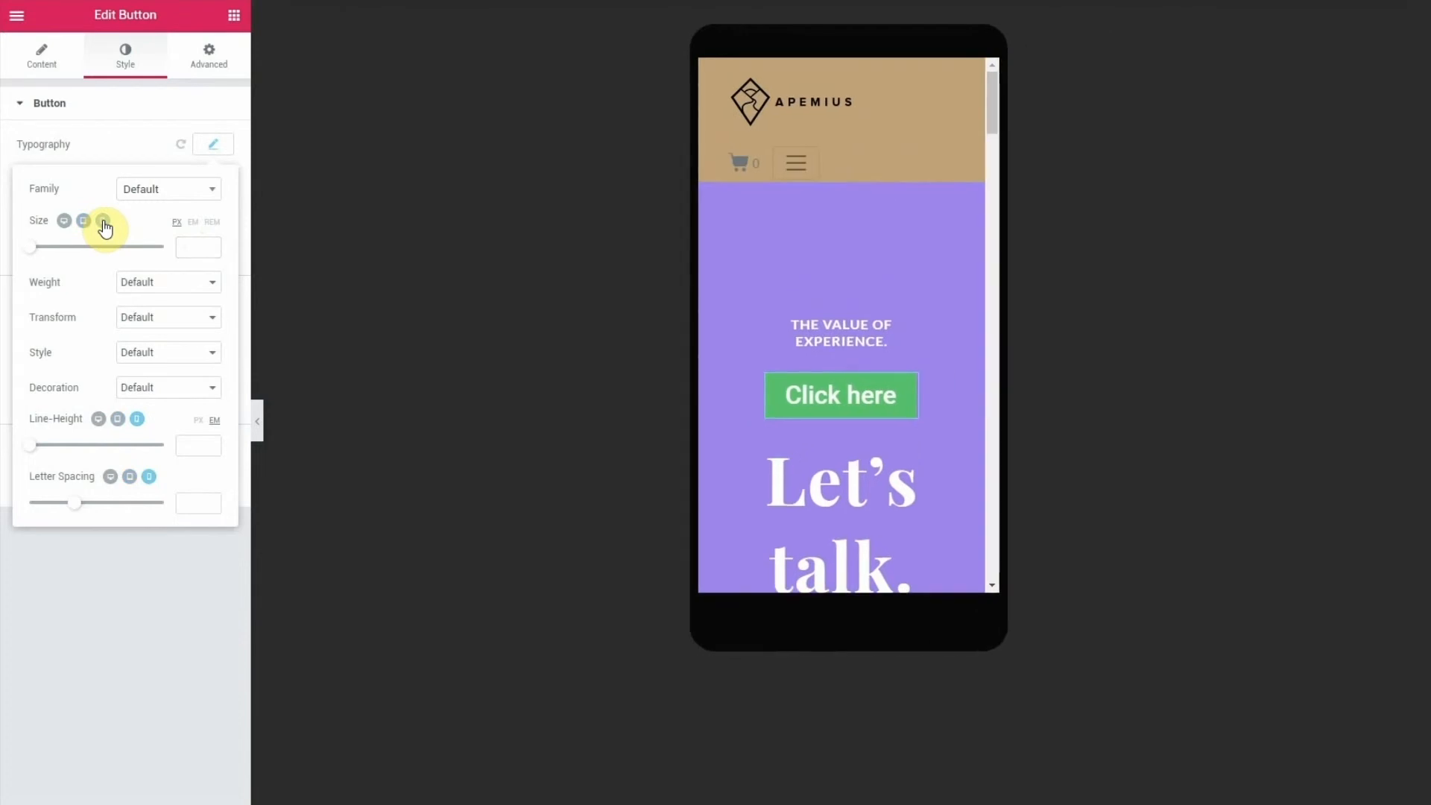
mouse_move(109, 319)
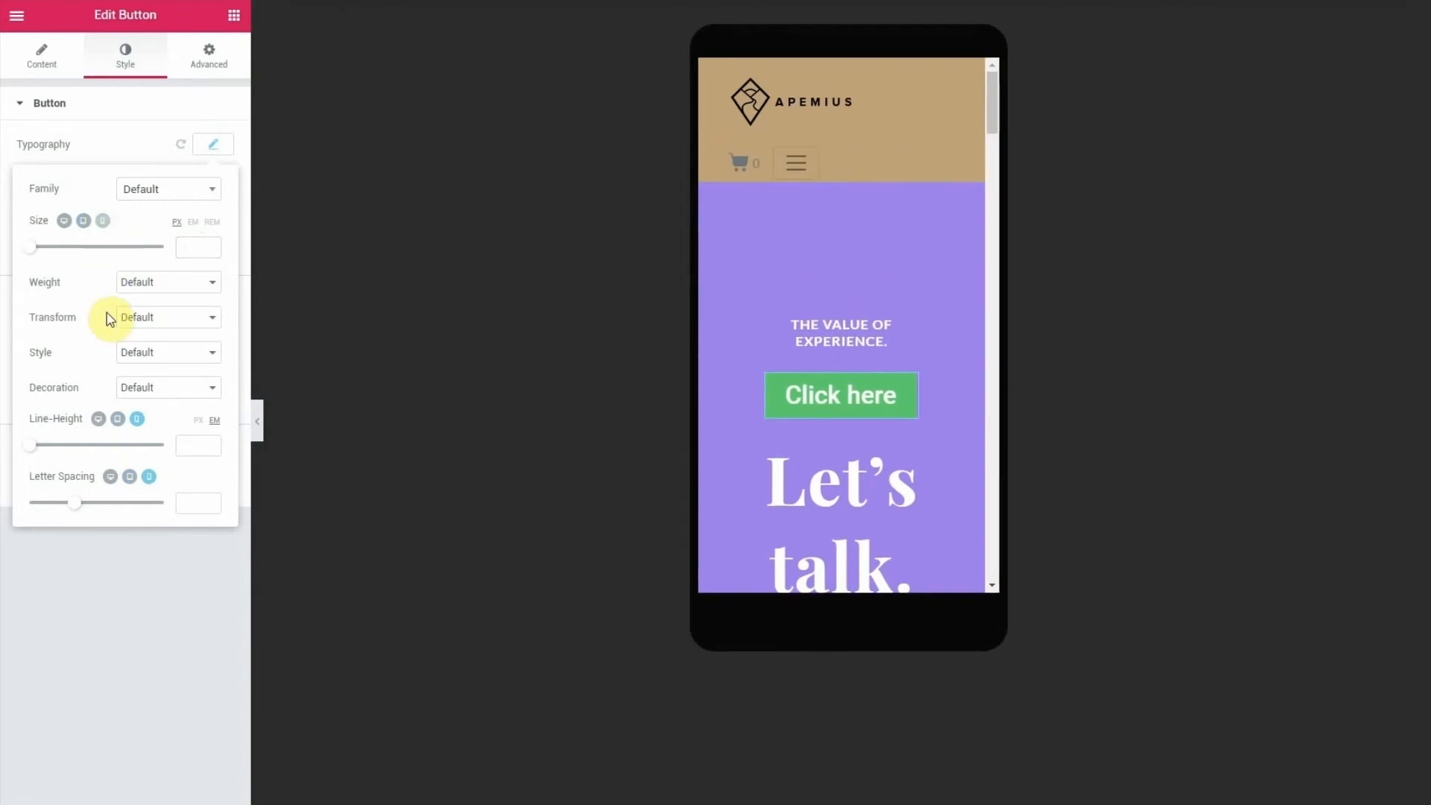
mouse_move(116, 503)
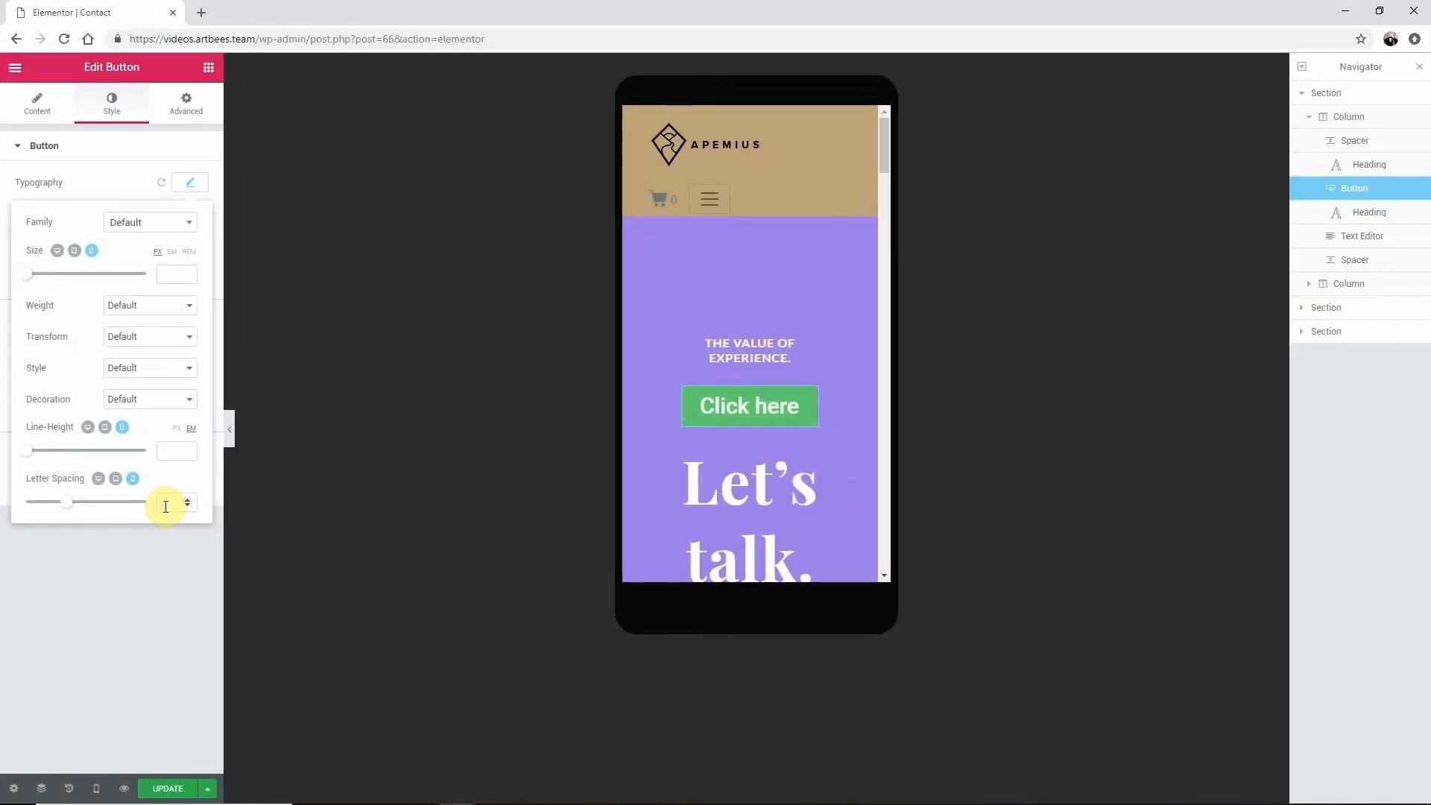
mouse_move(125, 655)
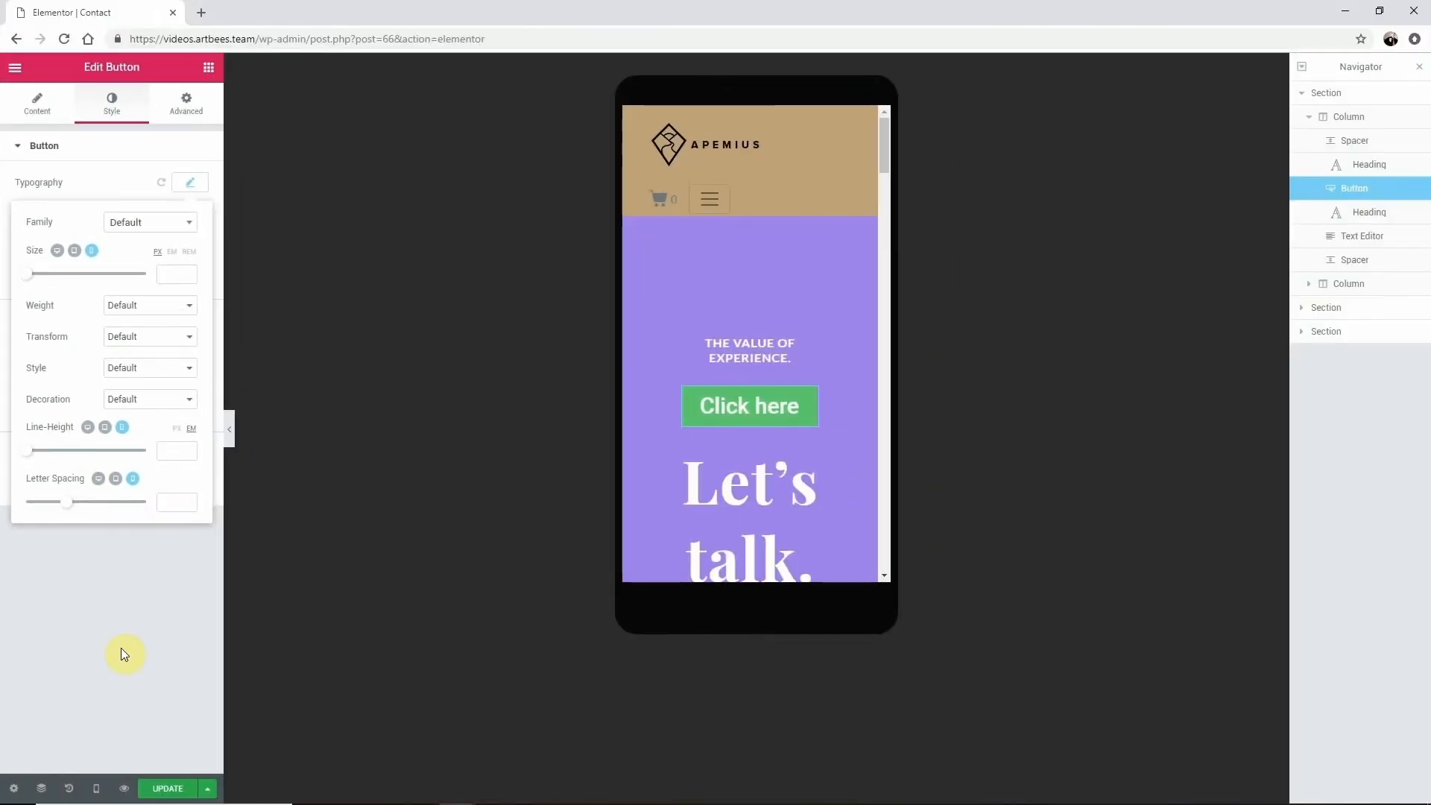
left_click(87, 788)
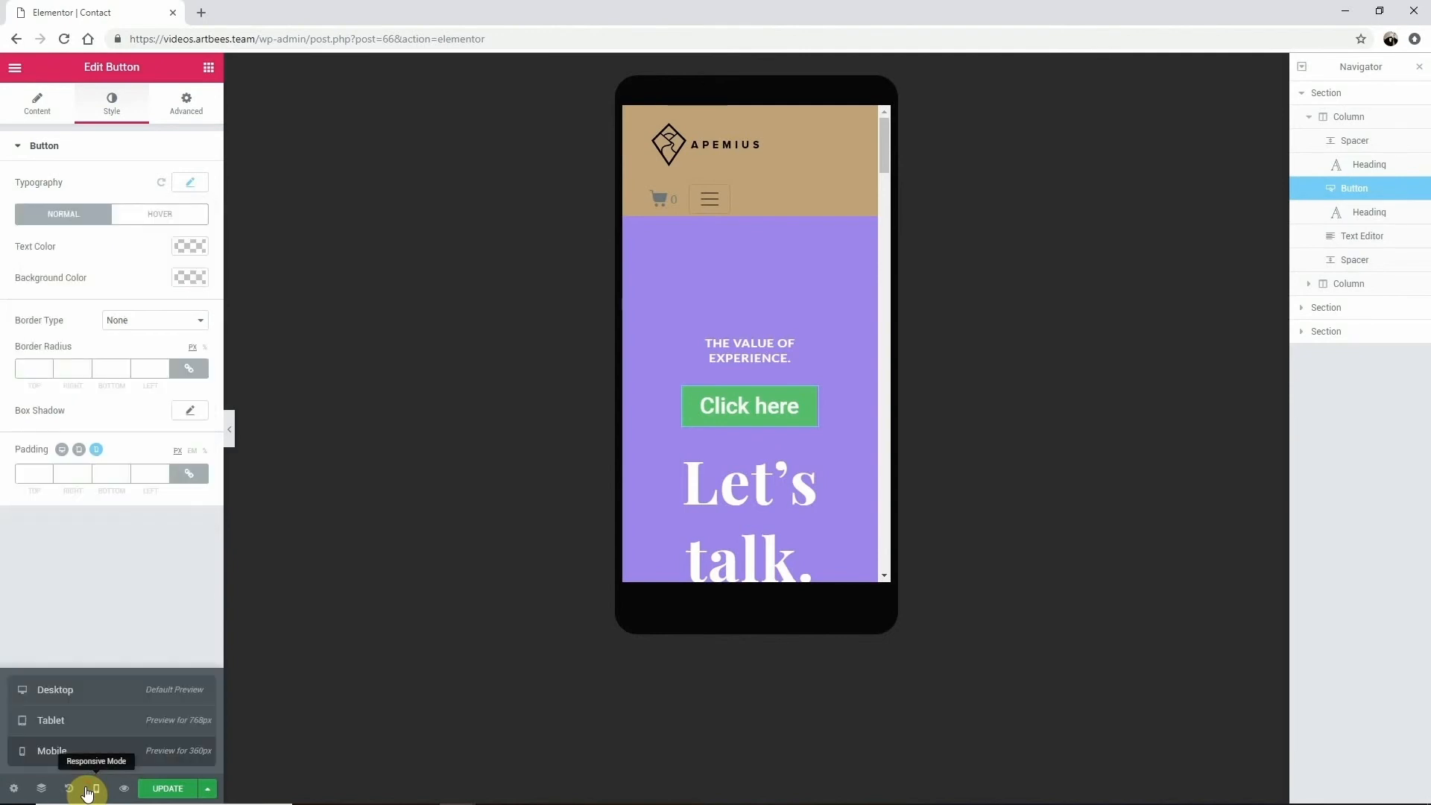
mouse_move(99, 728)
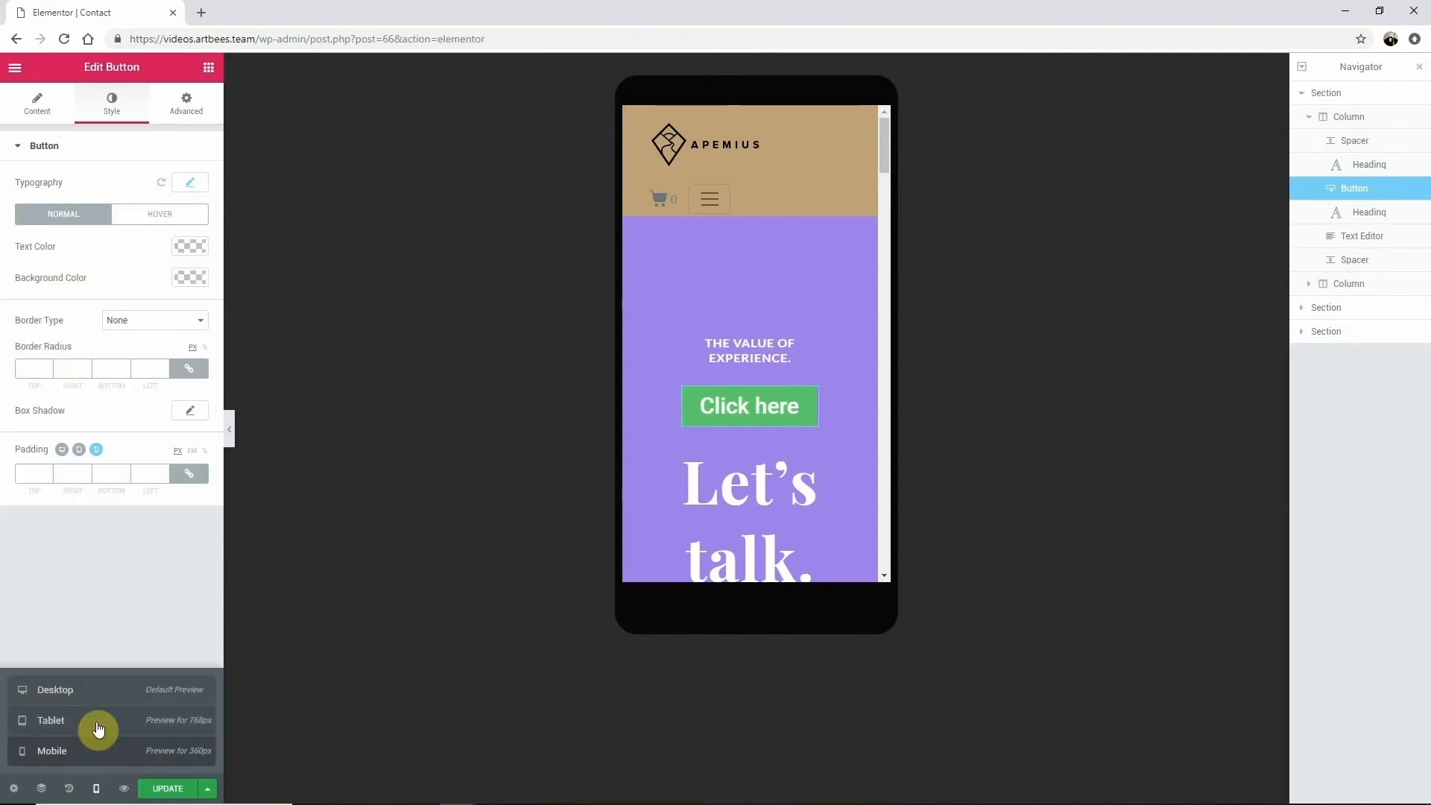
left_click(55, 688)
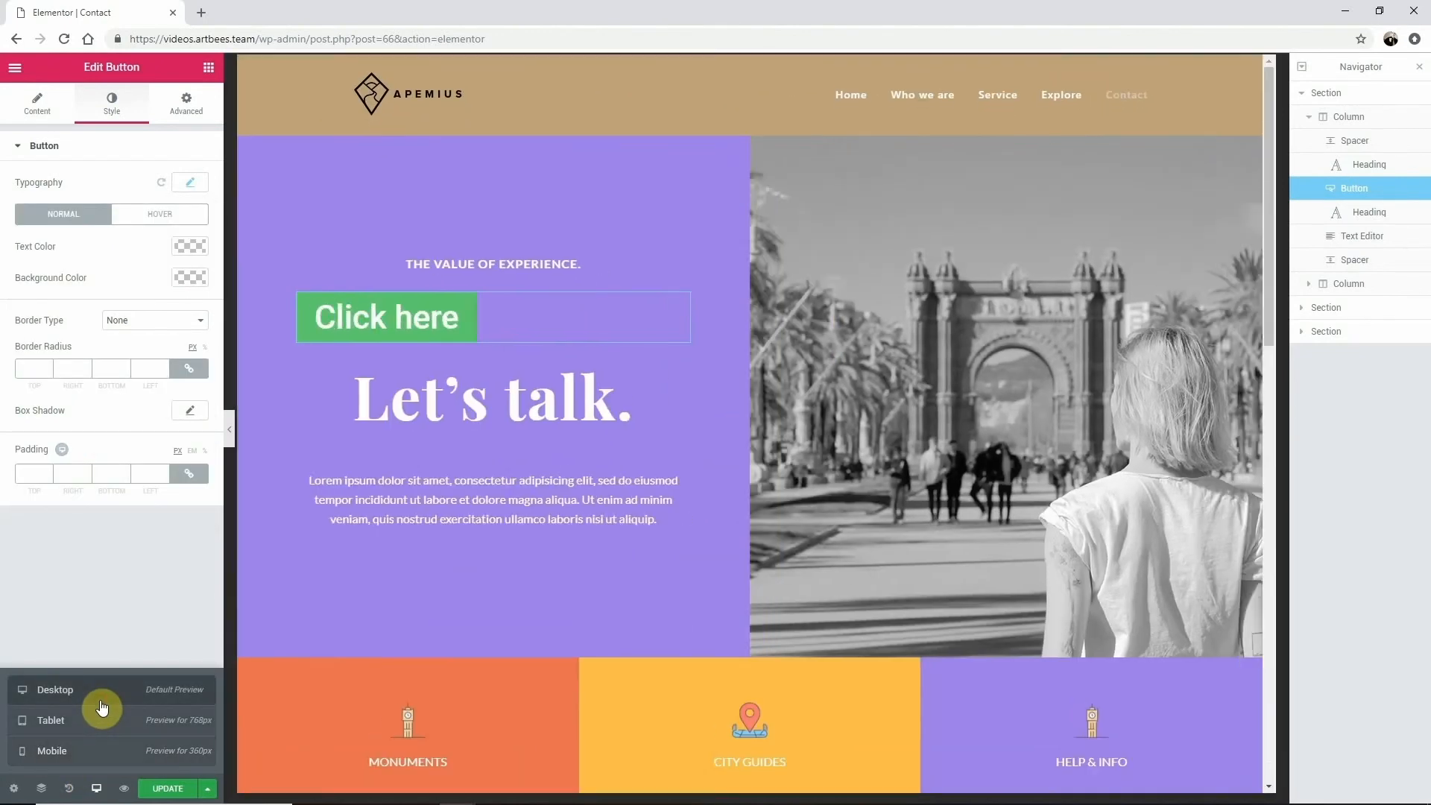
left_click(52, 721)
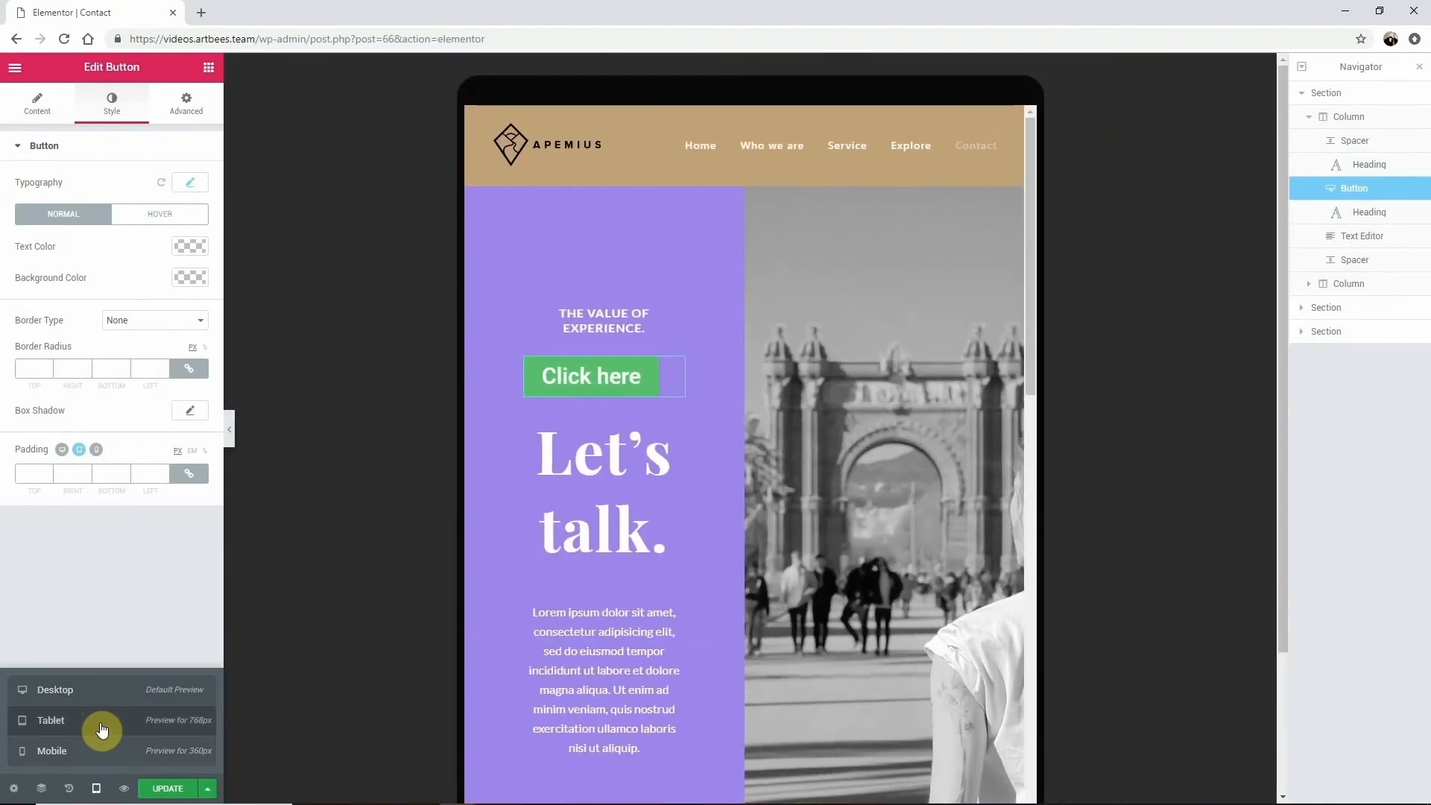
left_click(52, 751)
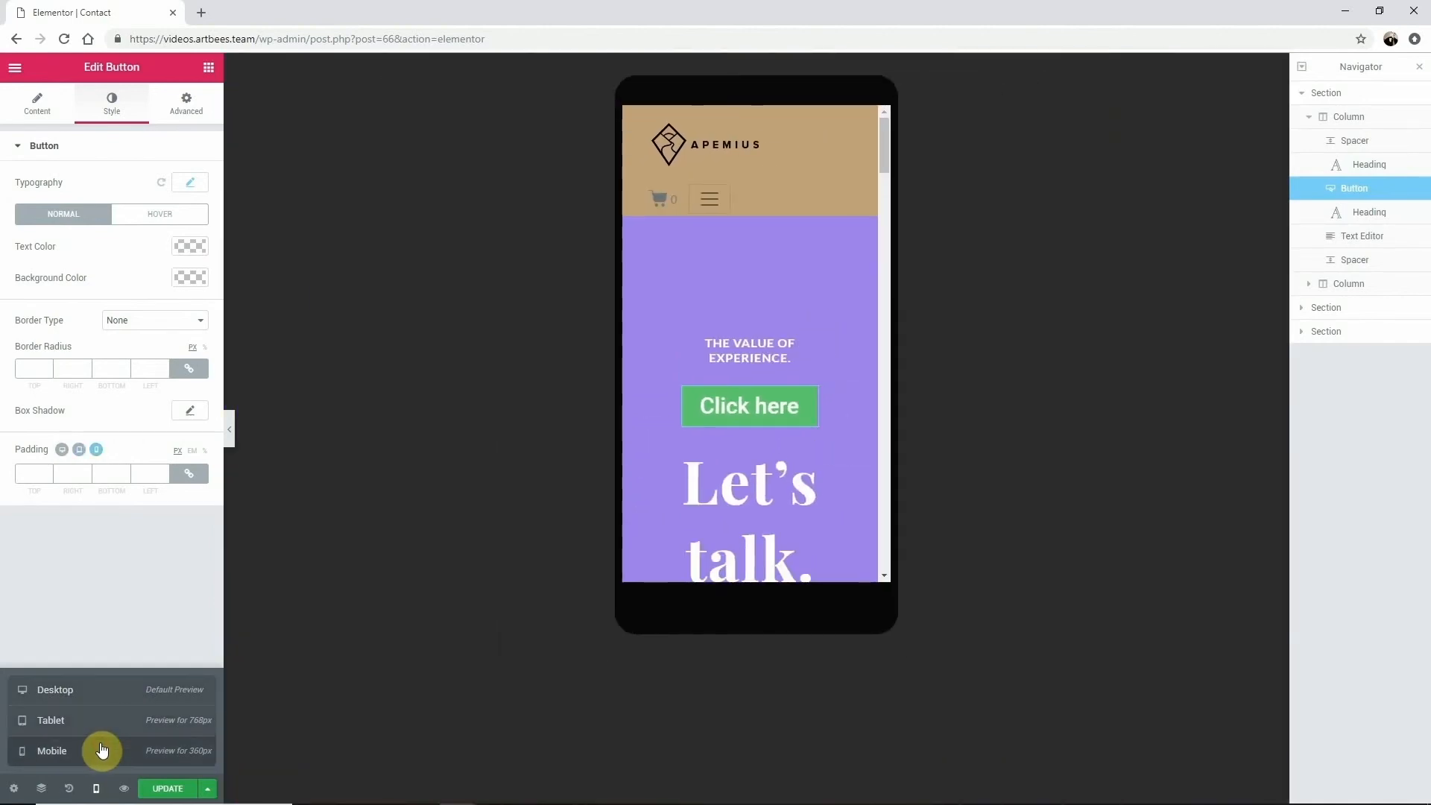